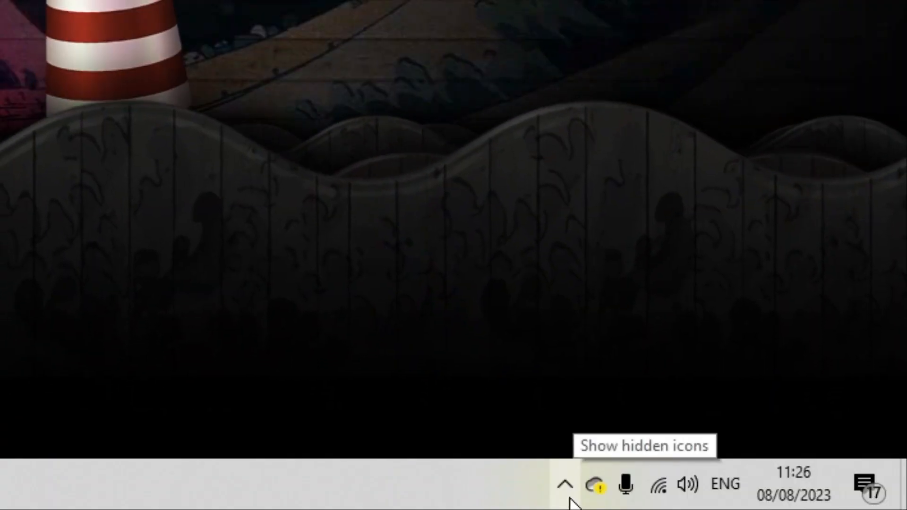
- Reveal the hidden tray icons and open the Riot Client tray menu to exit it
left_click(566, 484)
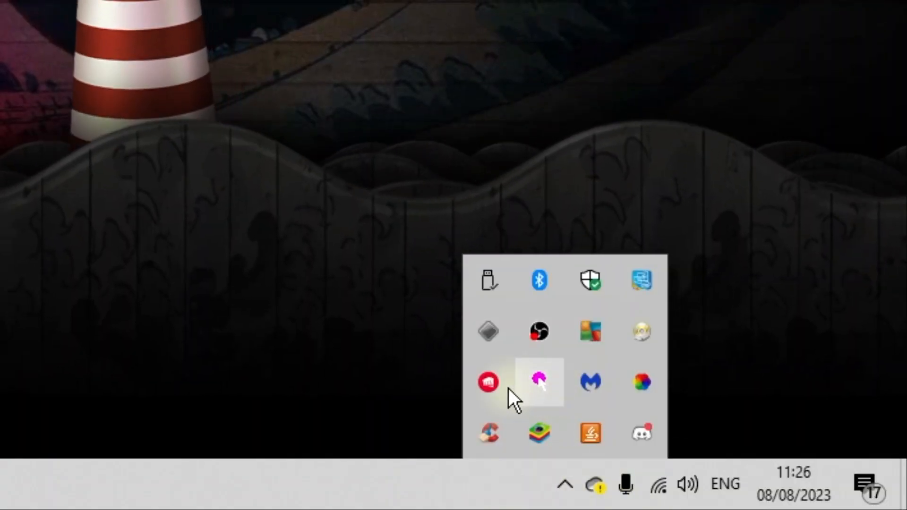
right_click(487, 382)
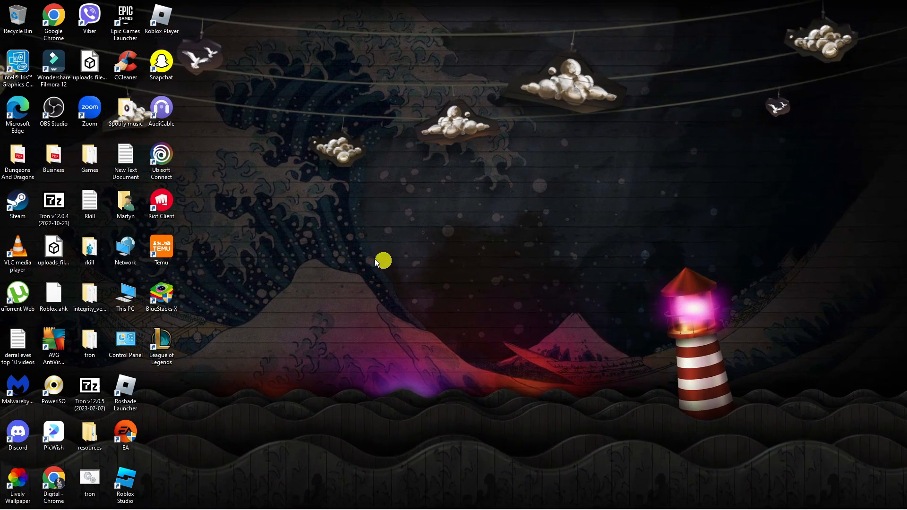
mouse_move(173, 208)
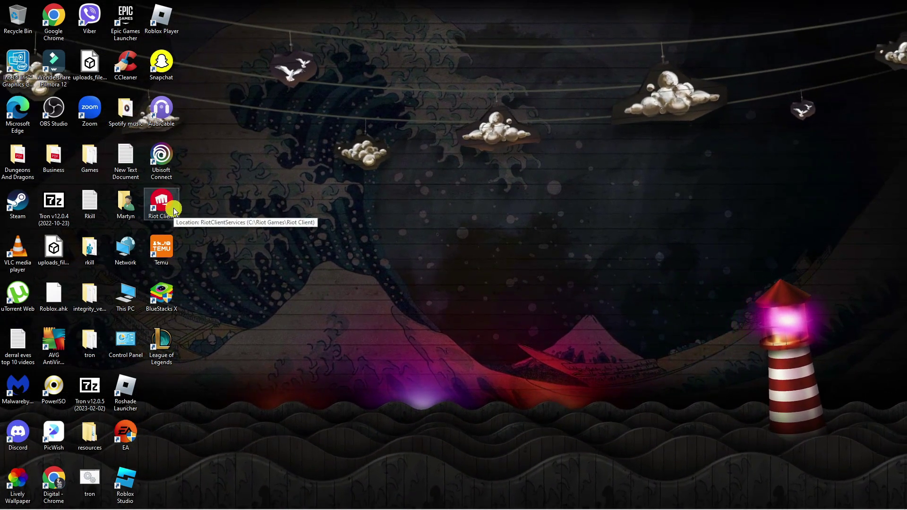
- Open Properties for the Riot Client desktop shortcut
right_click(162, 202)
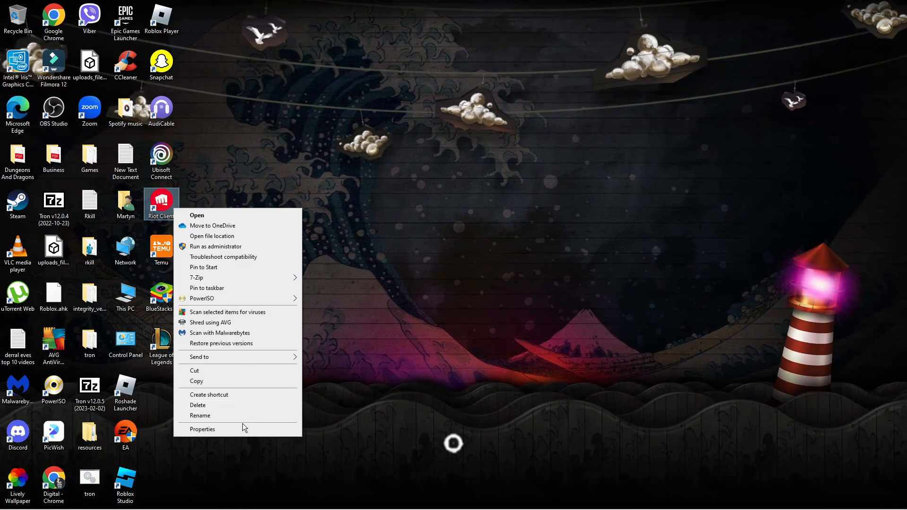
left_click(202, 430)
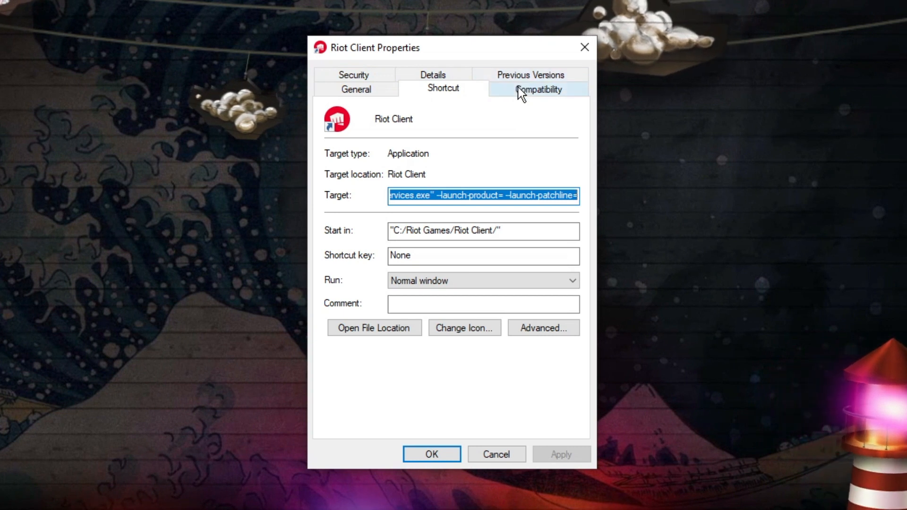
- Enable Windows 8 compatibility mode and Run as administrator for Riot Client, then confirm with OK
left_click(539, 89)
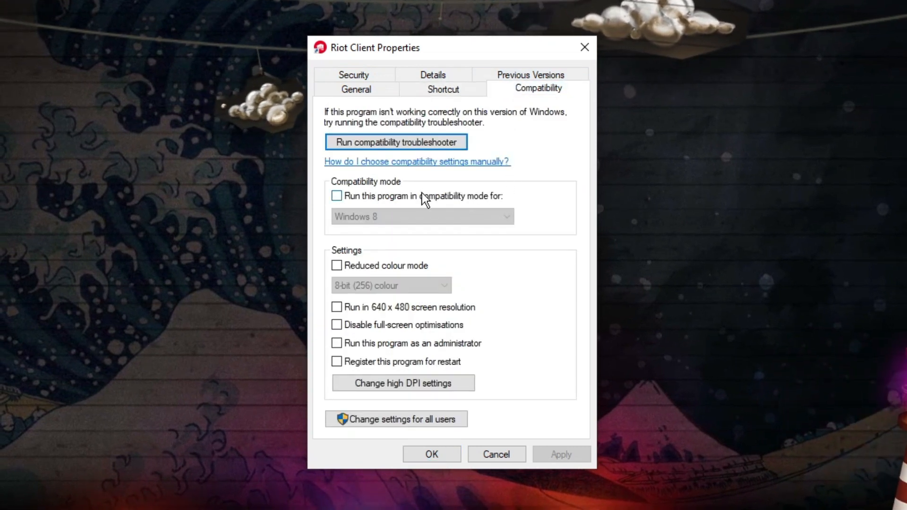
left_click(336, 195)
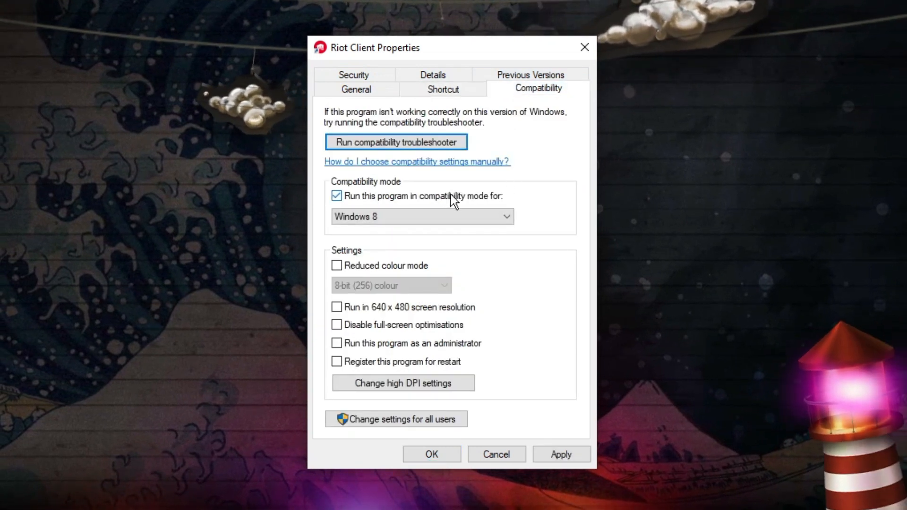
left_click(422, 216)
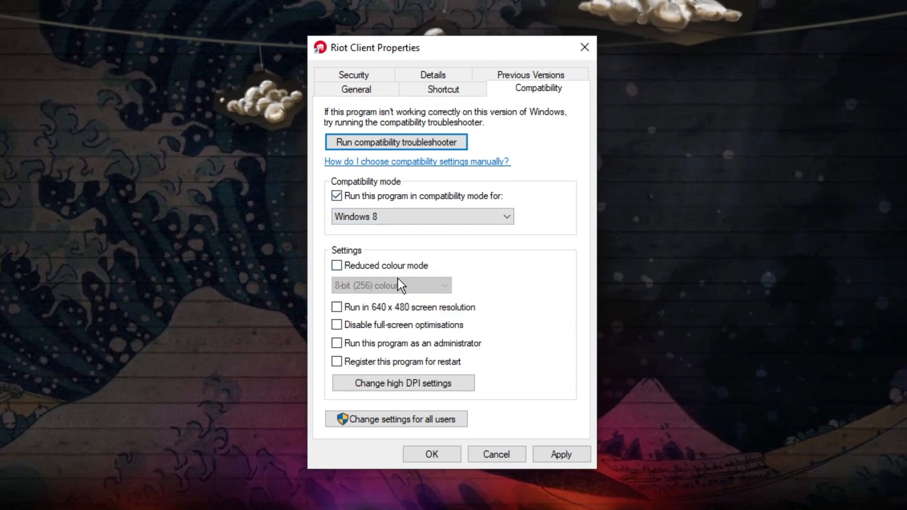
left_click(337, 343)
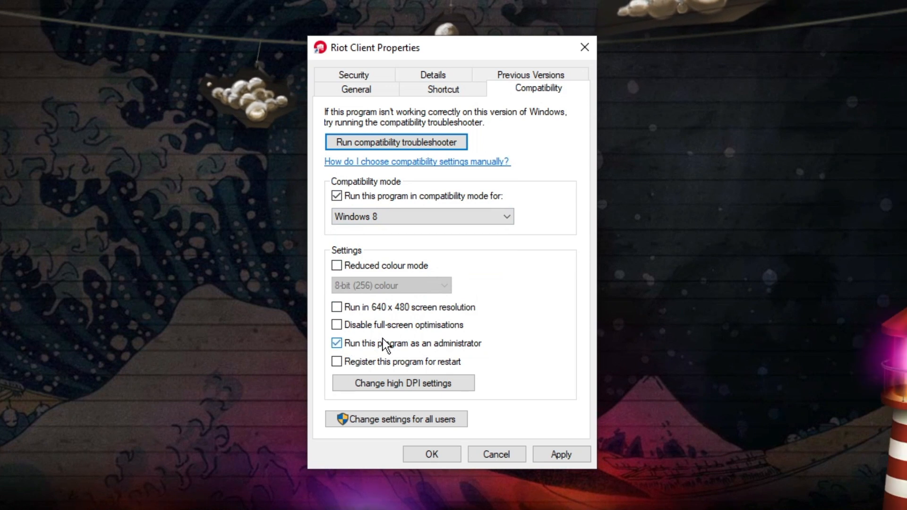
left_click(337, 325)
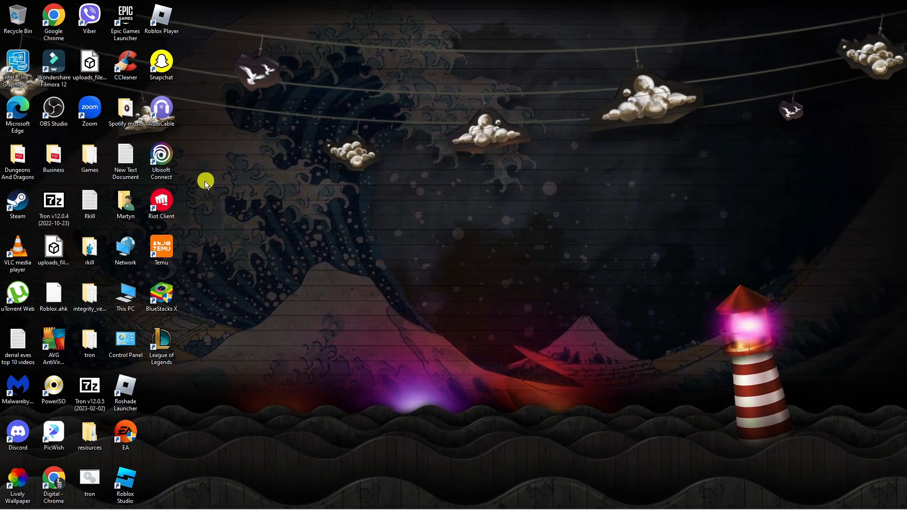
- Launch Riot Client from its desktop shortcut to reach the sign-in screen
left_click(161, 201)
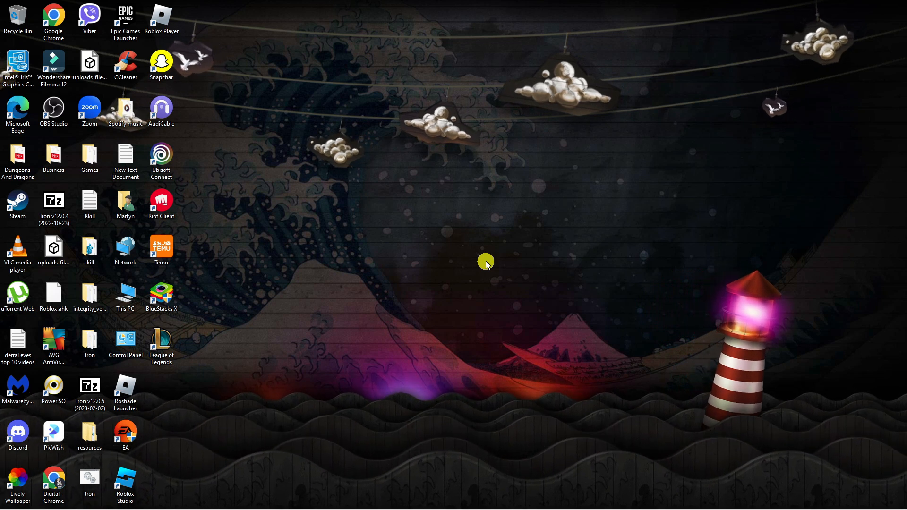
double_click(162, 200)
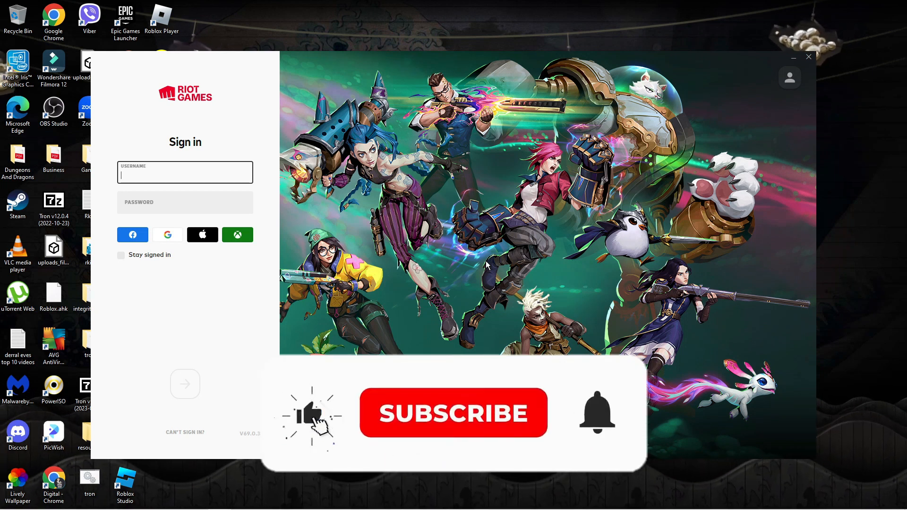
left_click(454, 414)
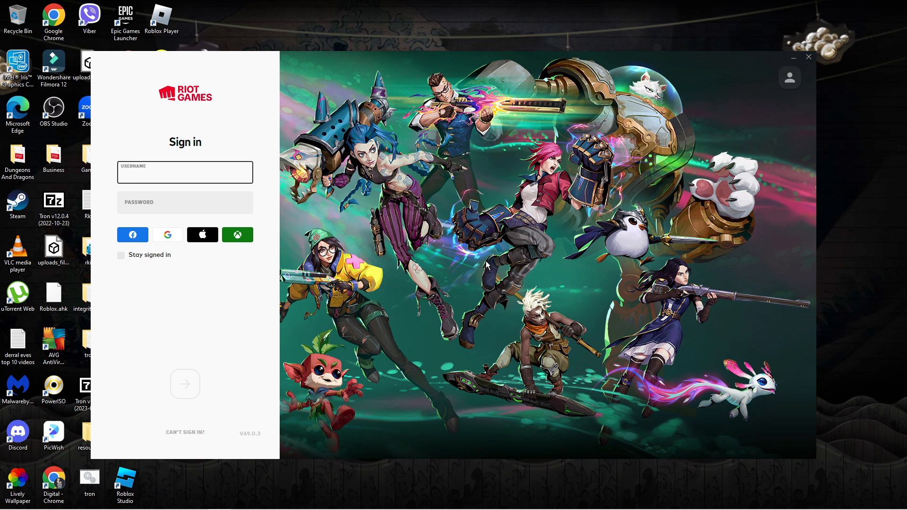
left_click(185, 172)
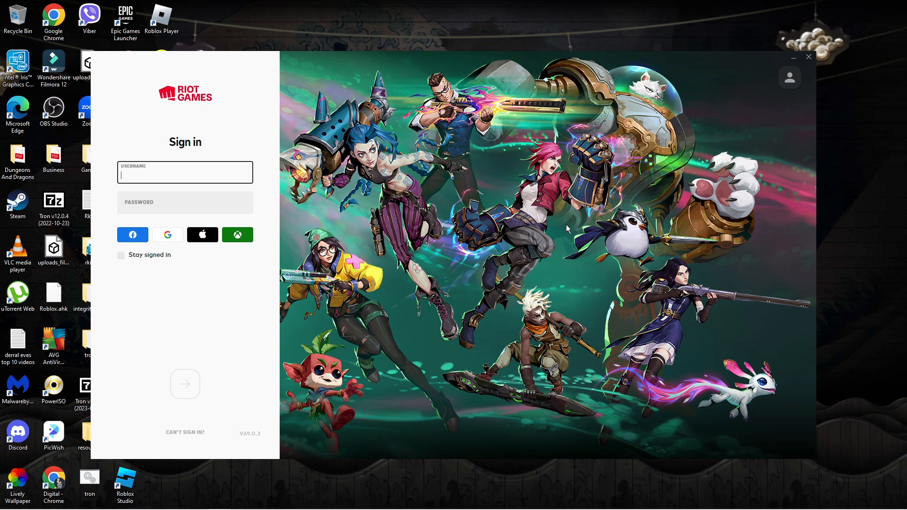